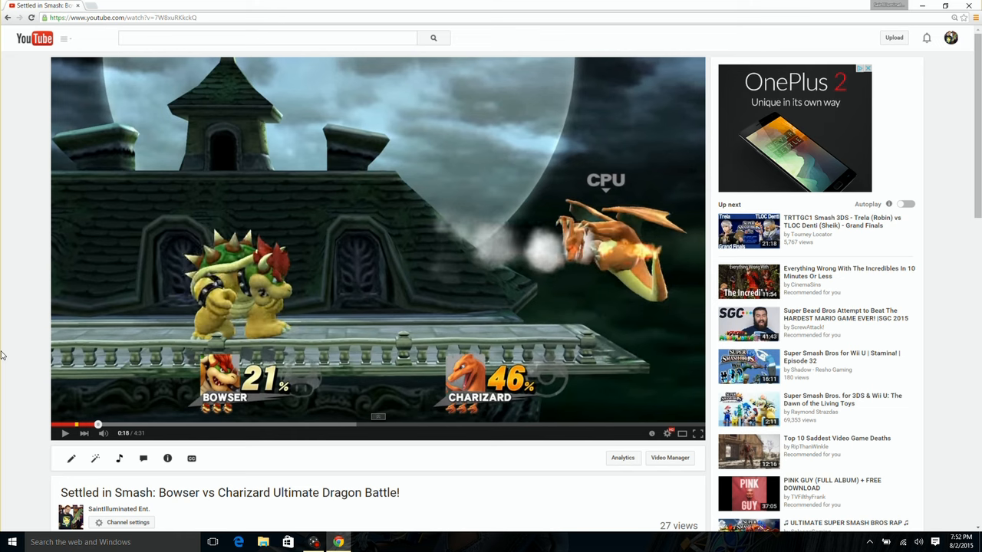
Scroll down past the player and description to the three comments on the video
scroll("down", 3)
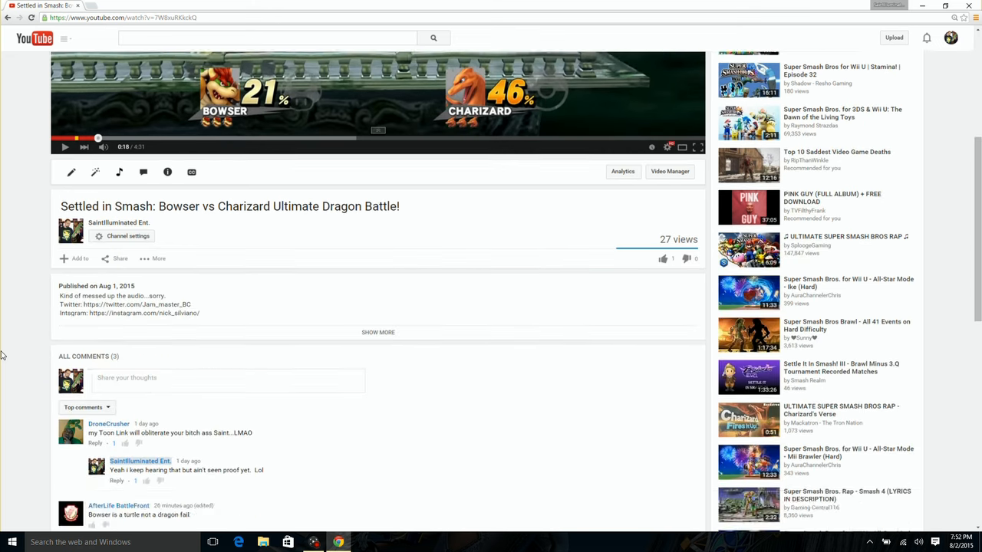
scroll("down", 3)
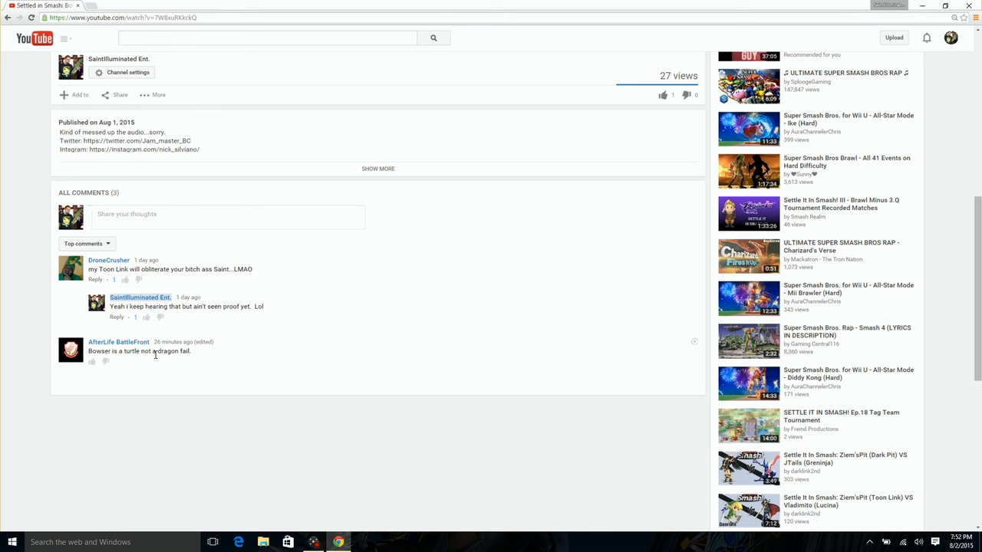
mouse_move(171, 356)
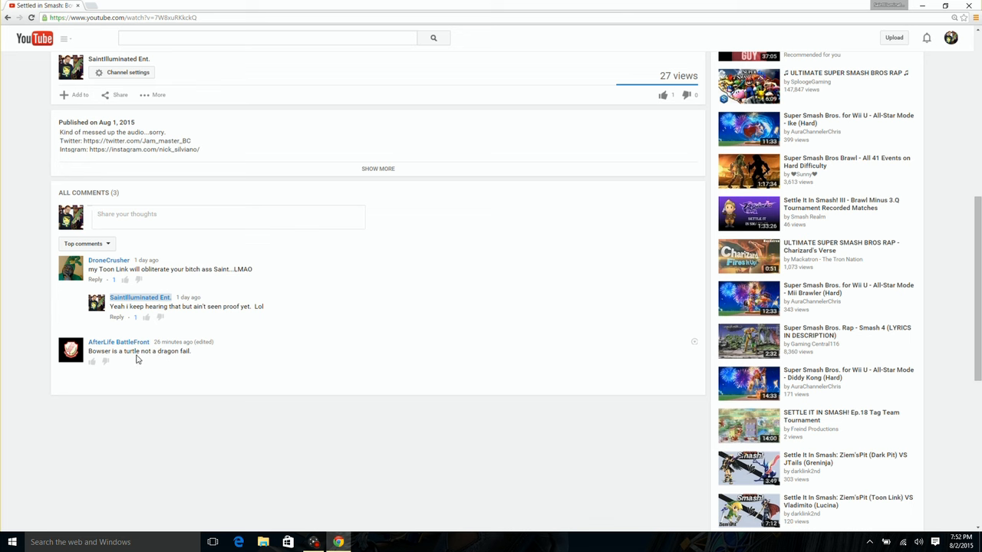
mouse_move(138, 365)
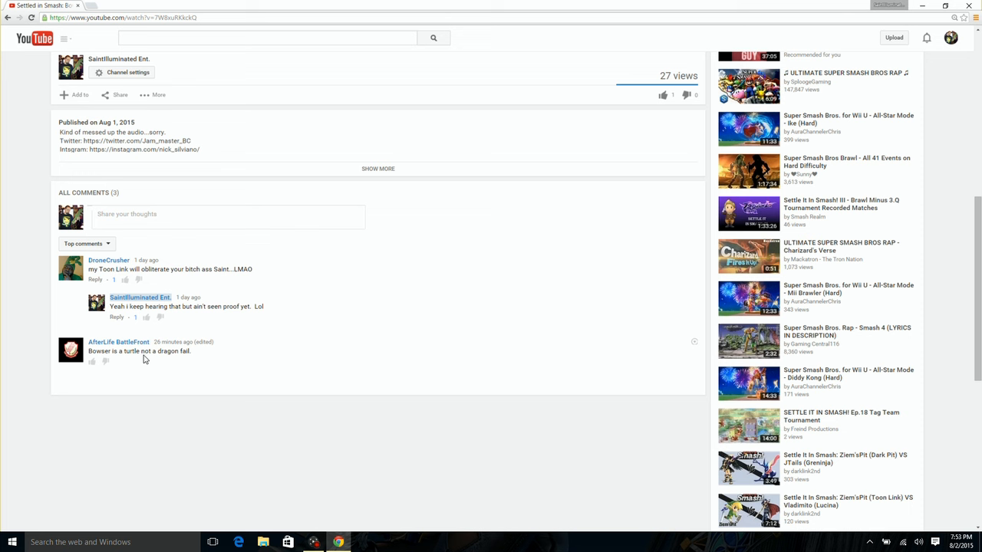
mouse_move(117, 361)
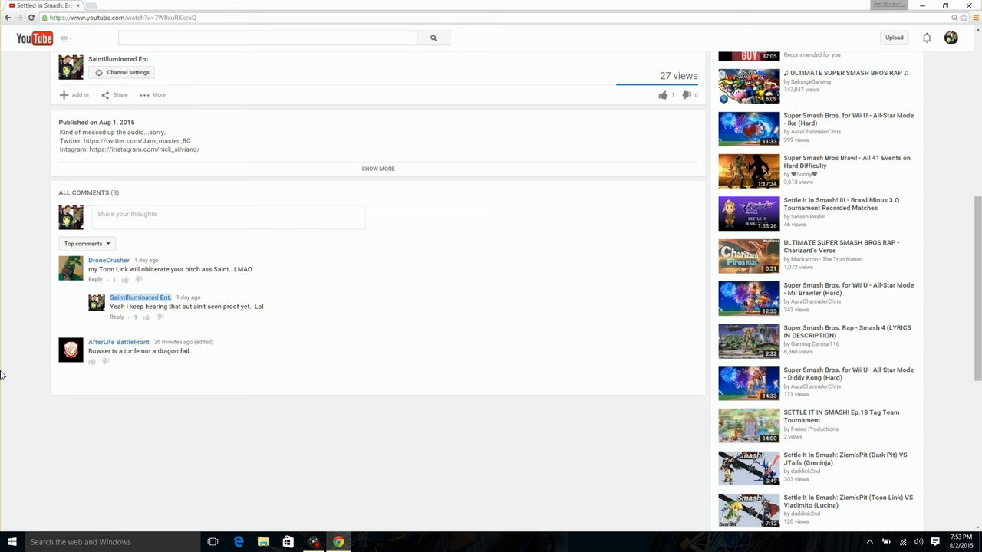
scroll("up", 3)
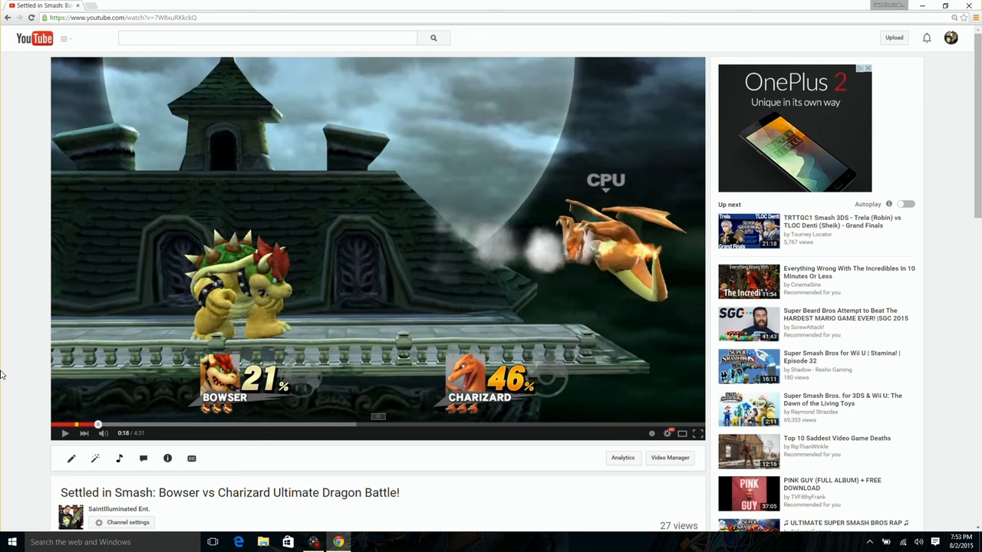
scroll("down", 3)
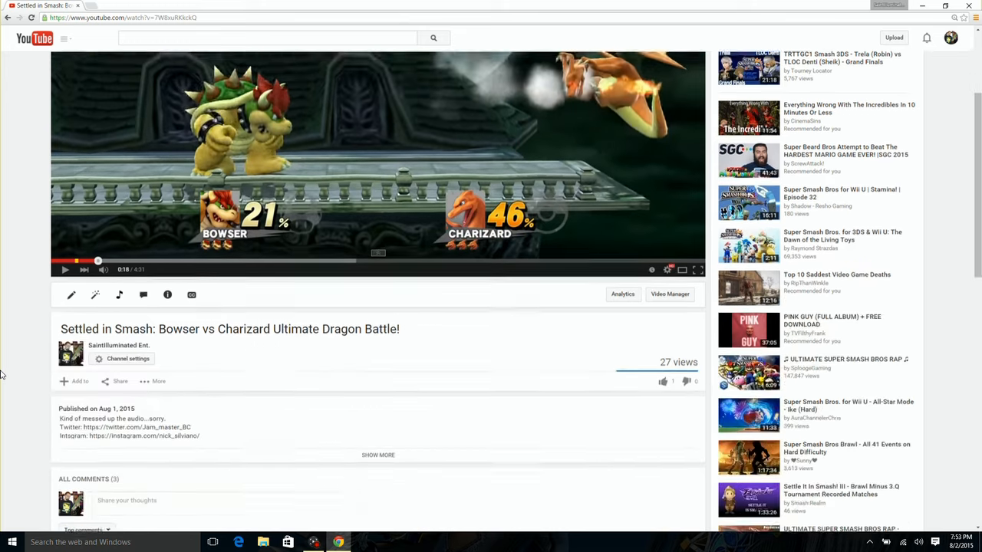
scroll("down", 3)
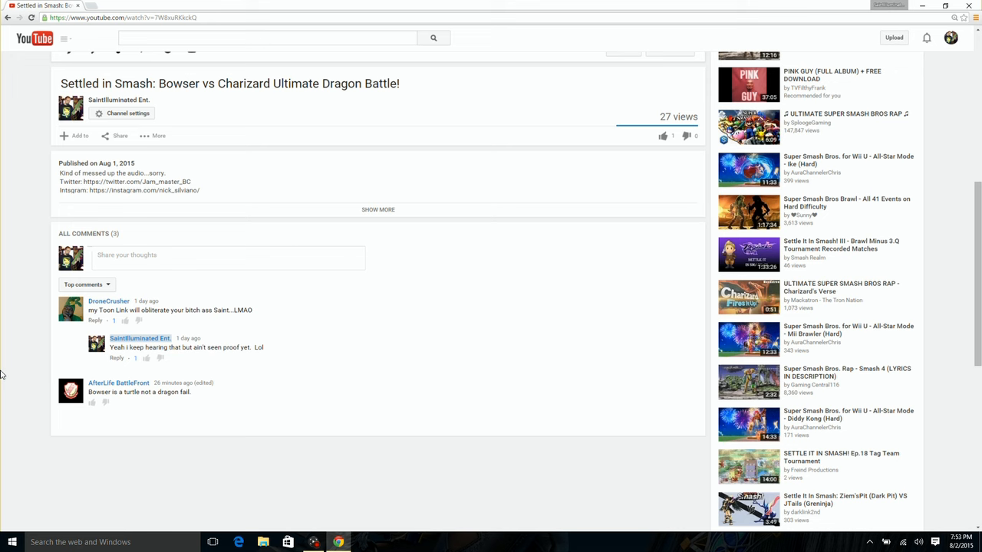
Scroll the watch page up and down between the paused player and the description
scroll("up", 3)
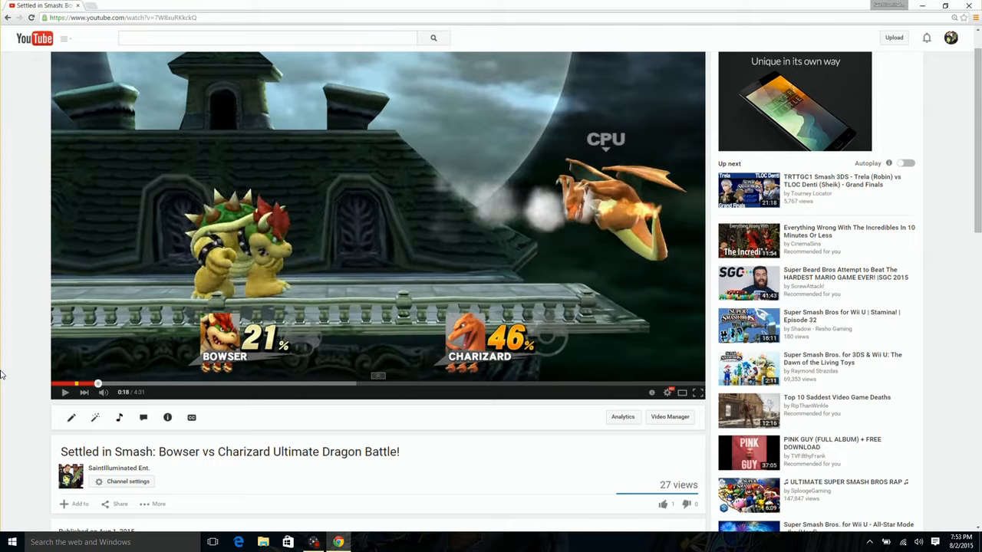
scroll("down", 3)
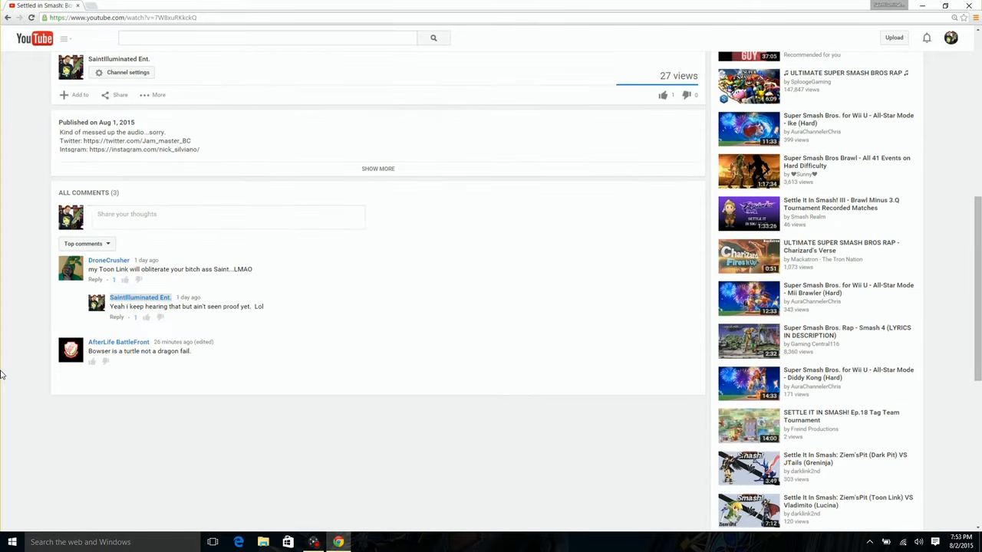
scroll("up", 3)
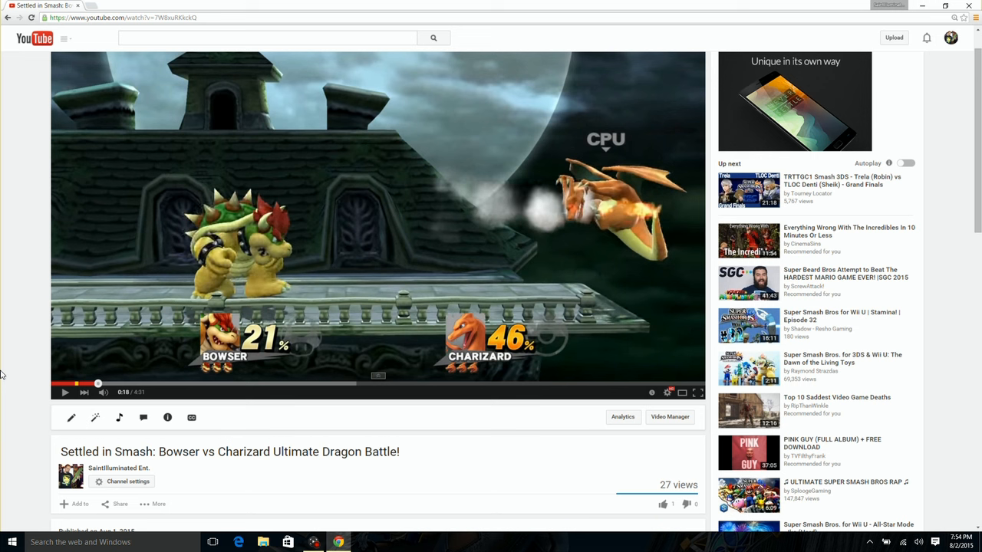
scroll("down", 3)
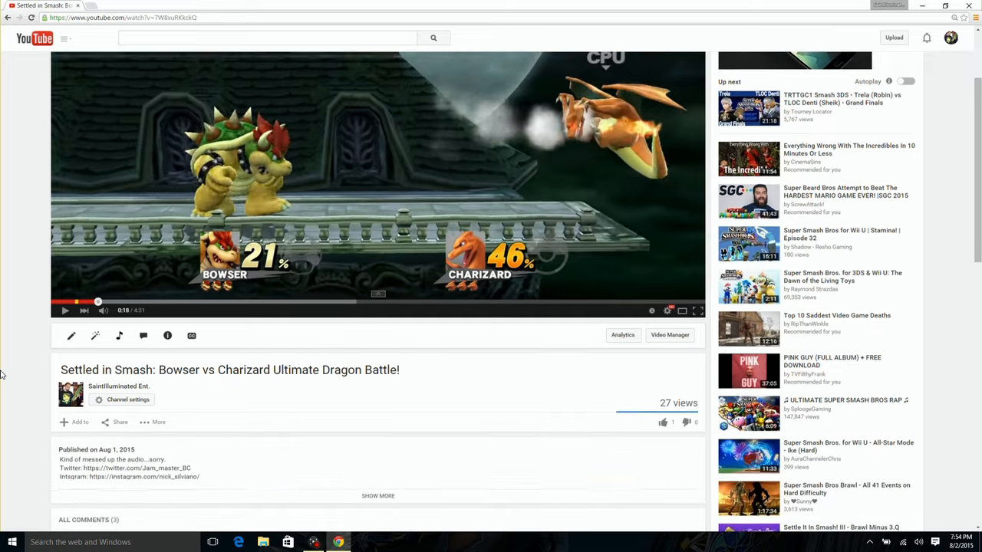
scroll("up", 3)
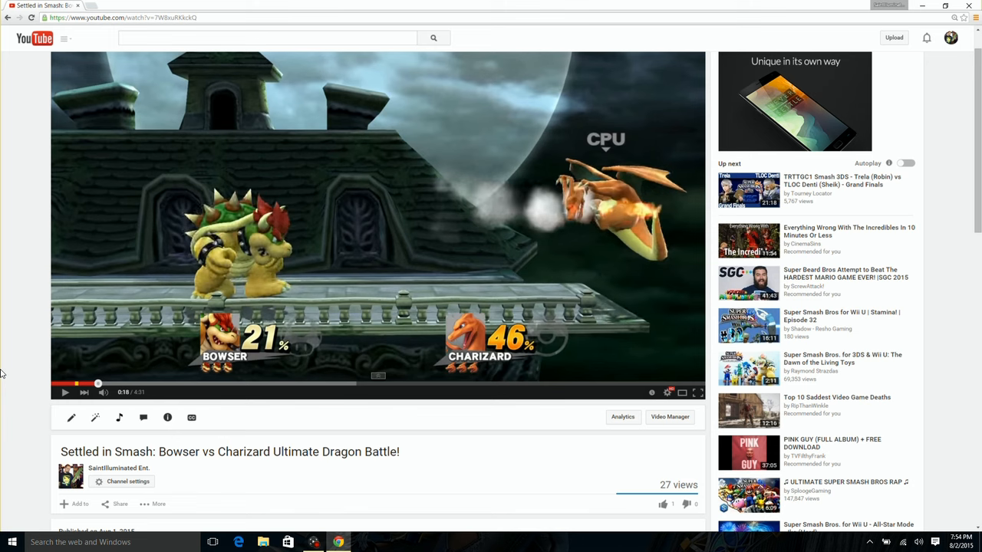
scroll("down", 3)
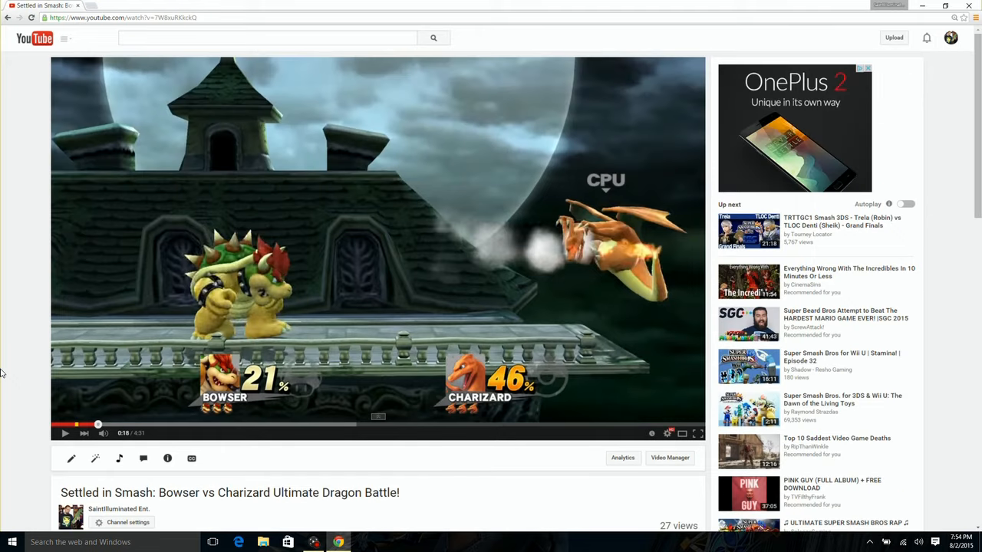
mouse_move(313, 291)
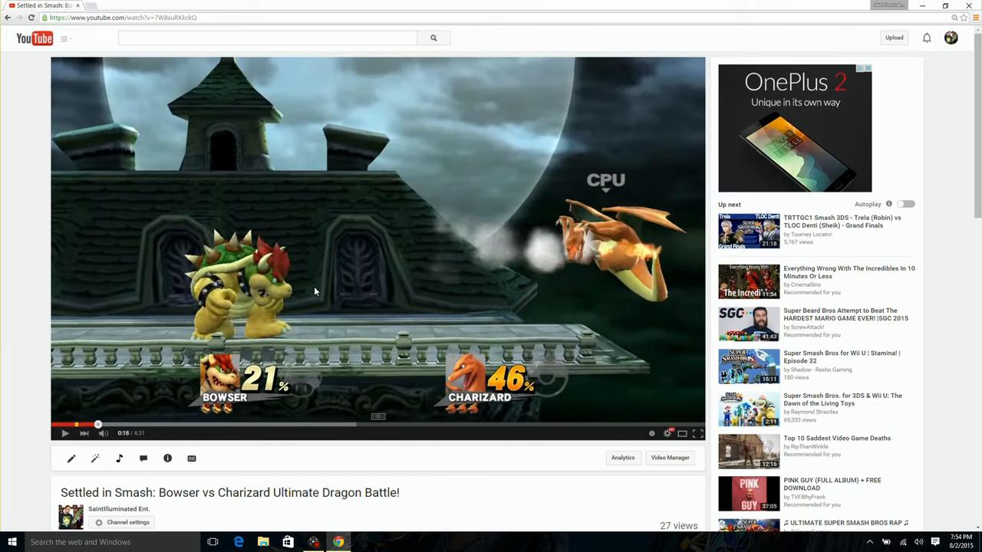
mouse_move(264, 241)
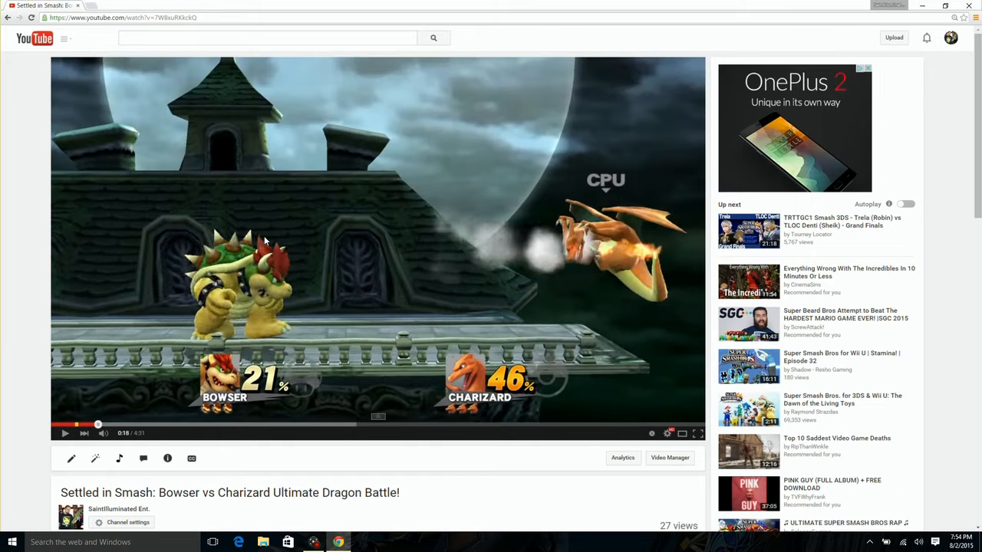
mouse_move(169, 270)
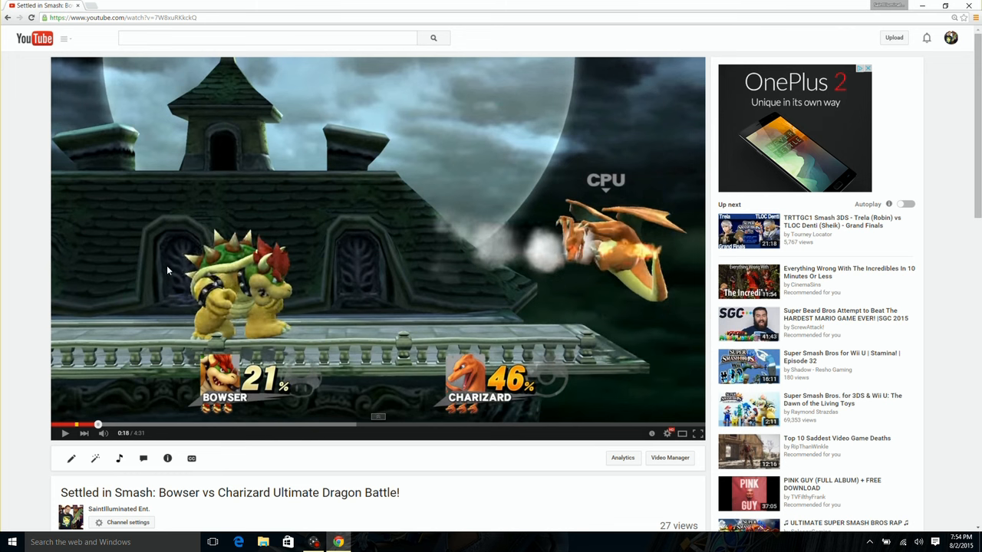
Scroll down so the description and the comments header show below the player
scroll("down", 3)
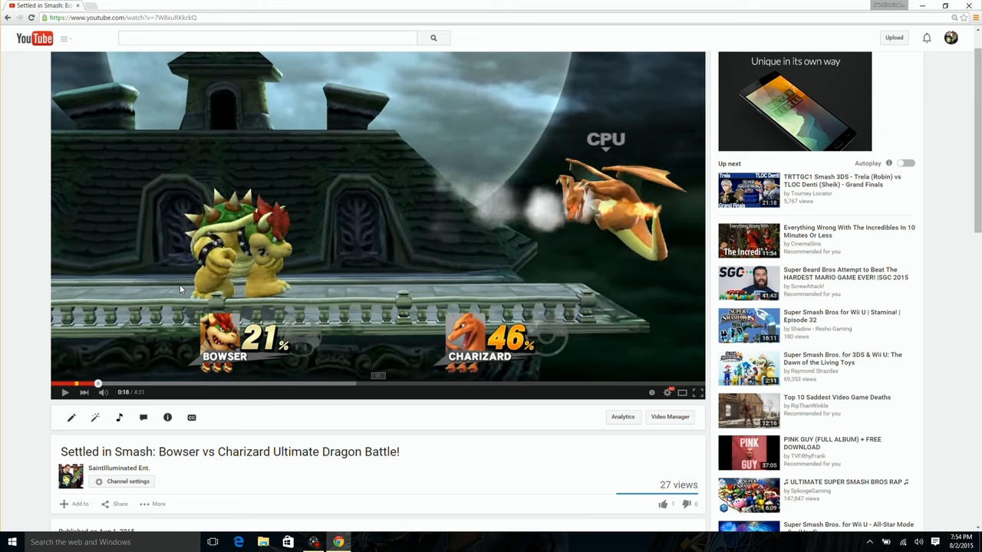
scroll("down", 3)
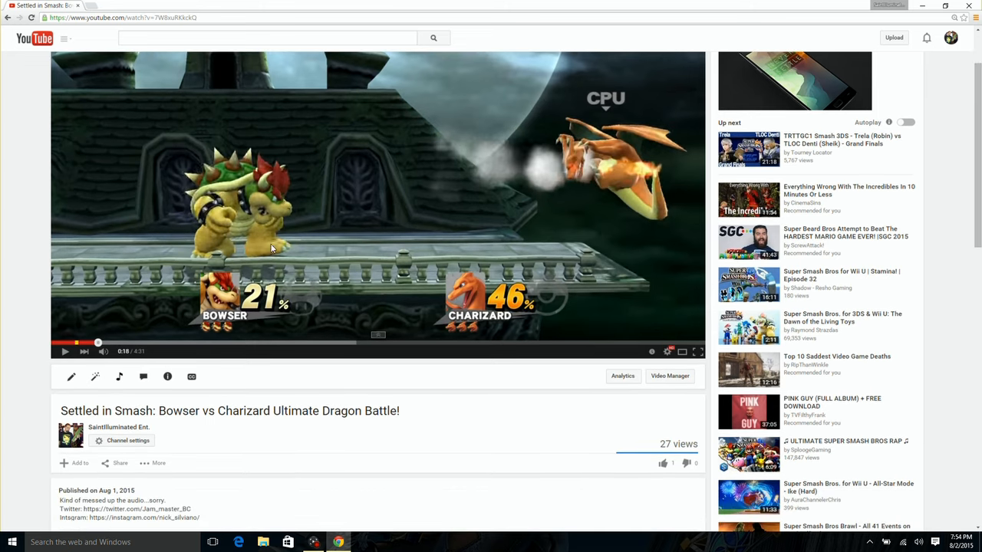
mouse_move(24, 261)
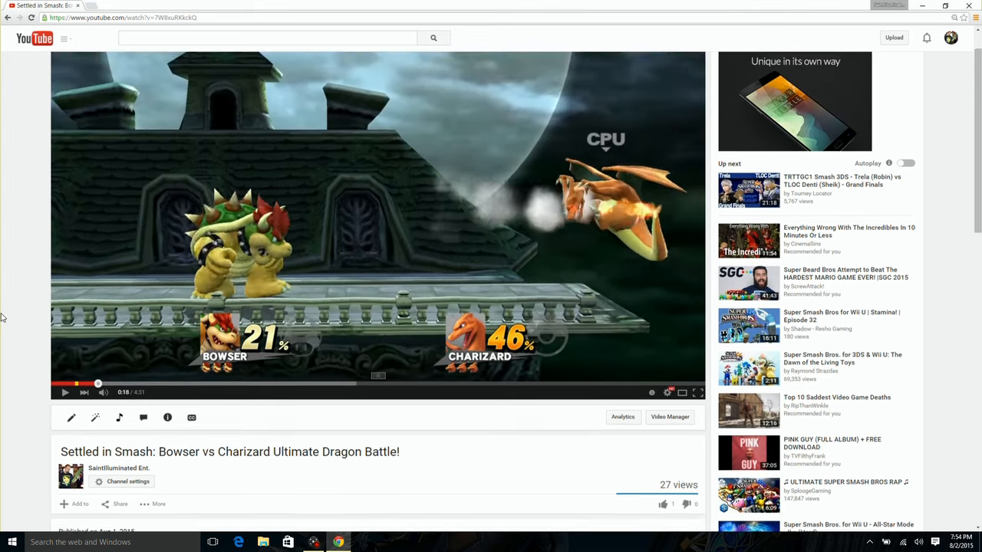
scroll("up", 3)
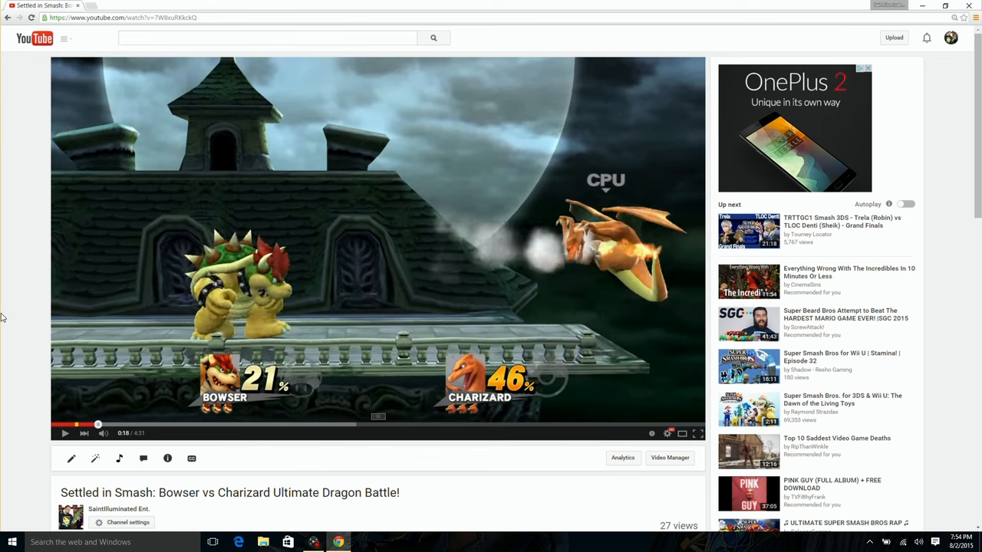
scroll("down", 3)
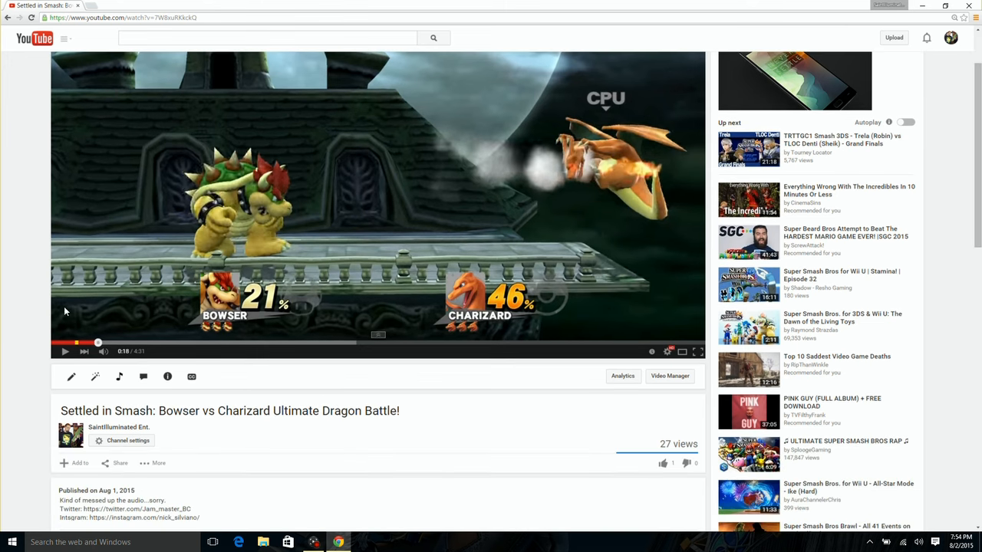
mouse_move(242, 224)
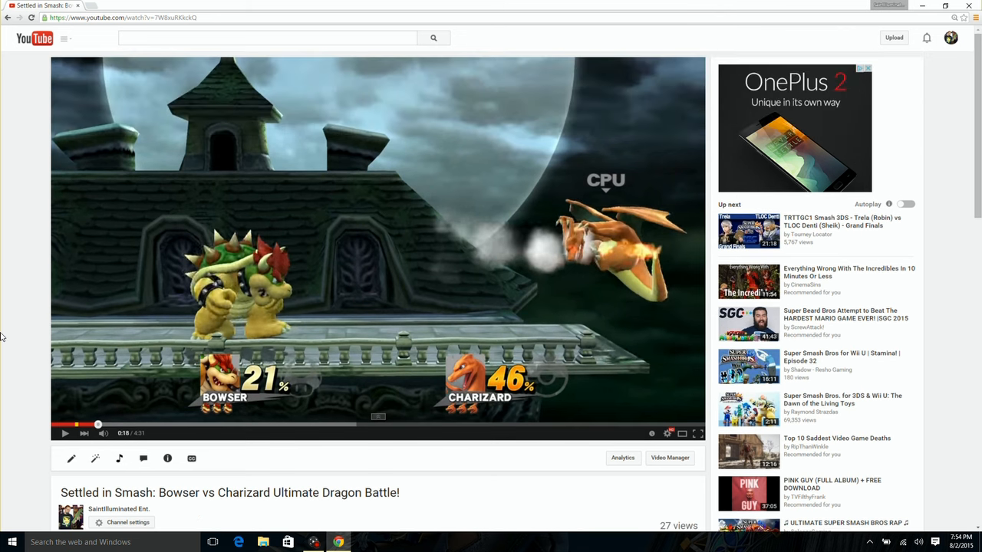
scroll("down", 3)
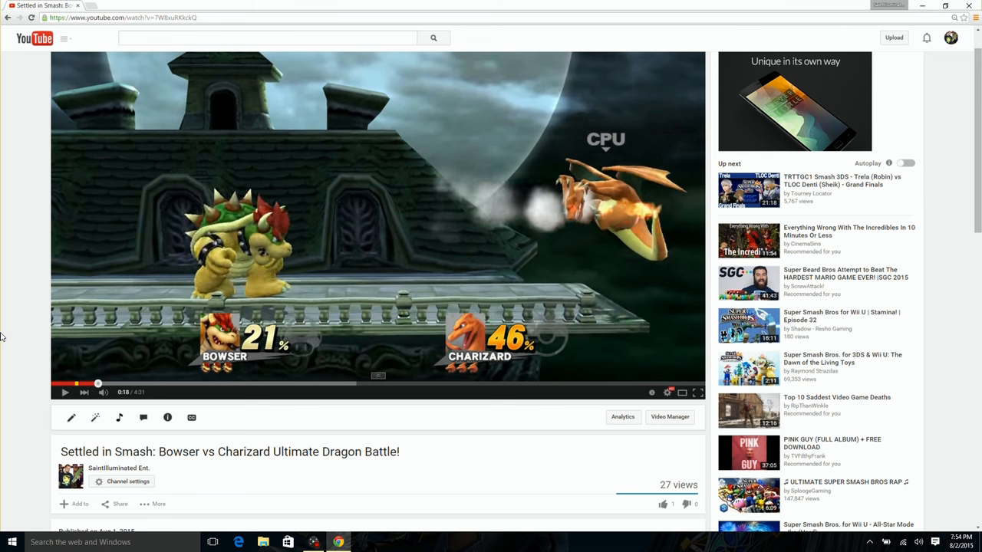
scroll("down", 3)
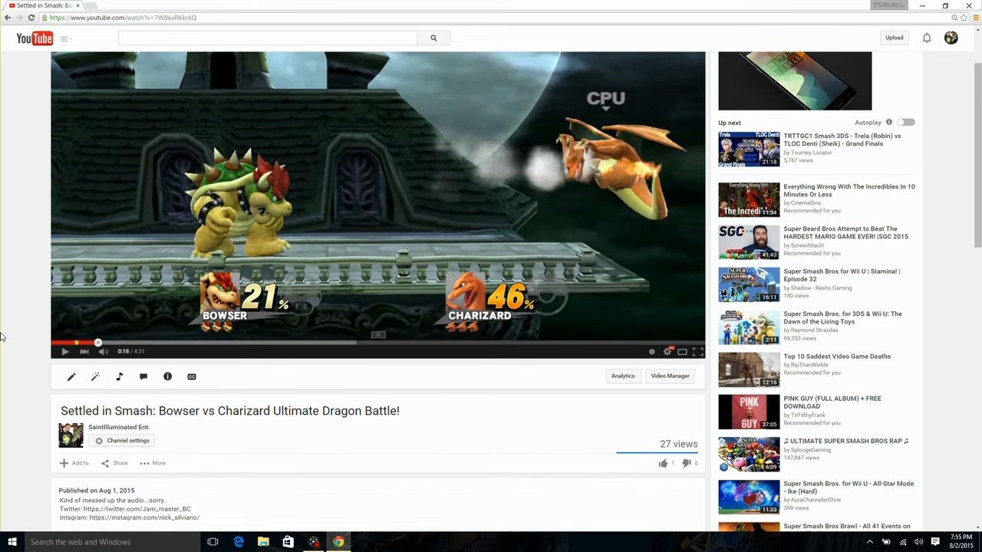
scroll("down", 3)
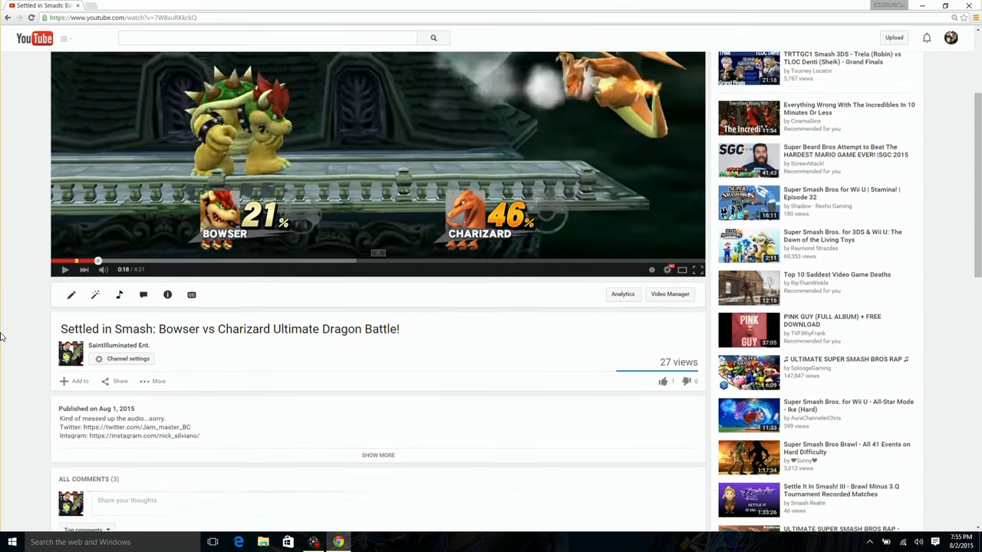
Scroll down until all three comments and the description are visible together
scroll("down", 3)
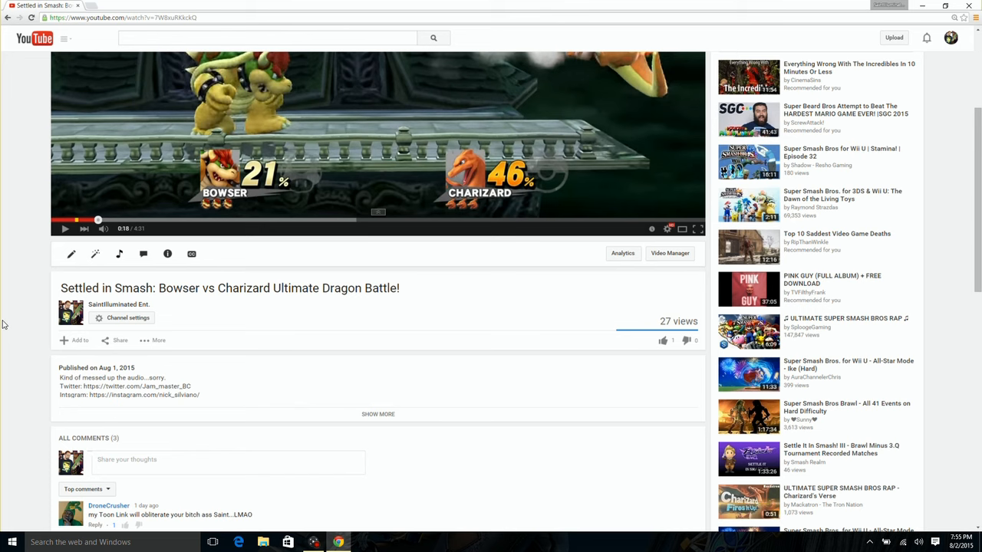
scroll("down", 3)
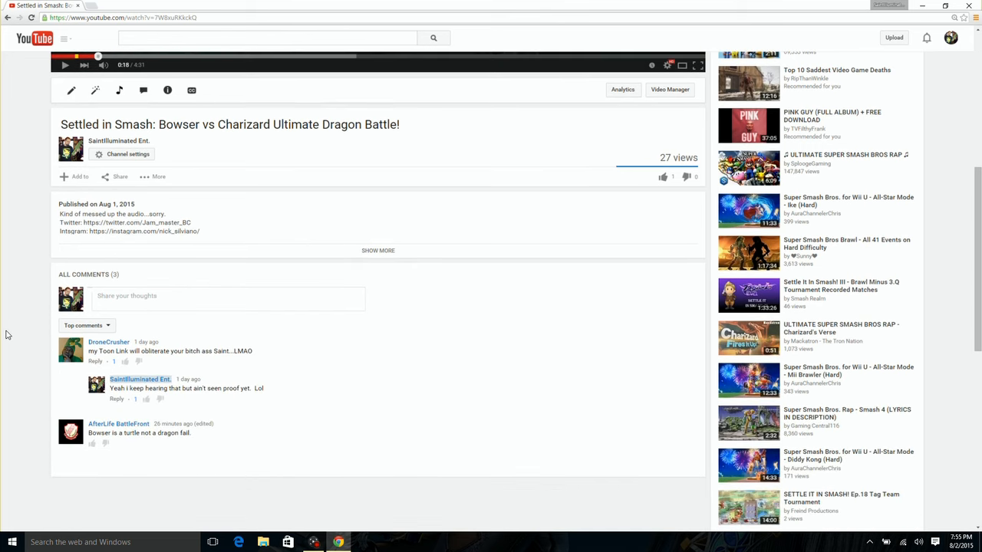
mouse_move(227, 346)
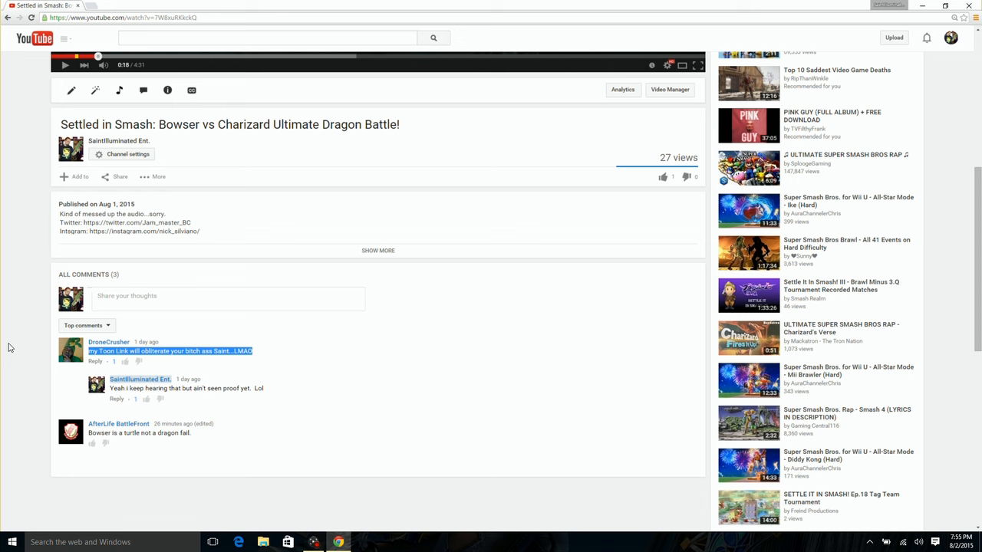
mouse_move(16, 347)
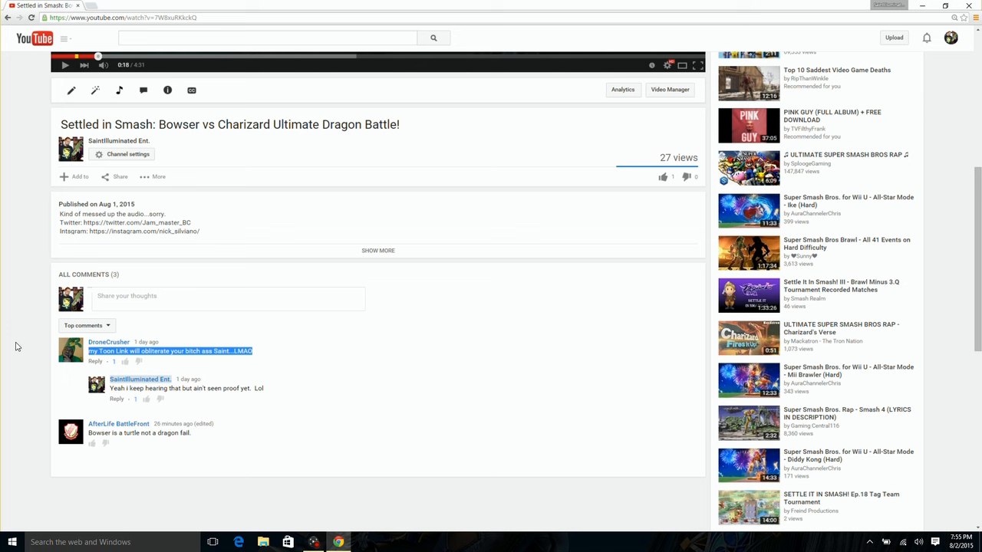
scroll("down", 3)
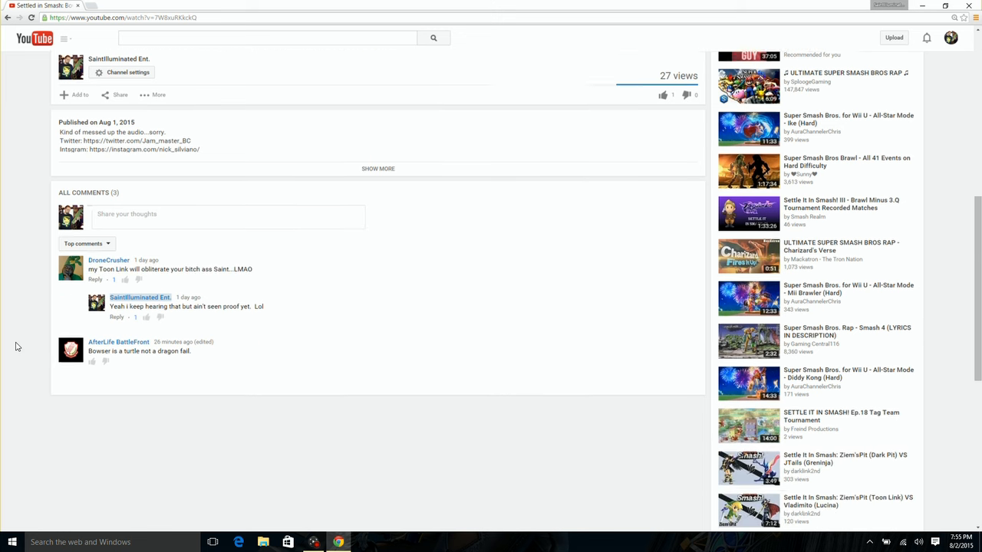
Click near the comments, then scroll back up to the paused video player and title
scroll("down", 3)
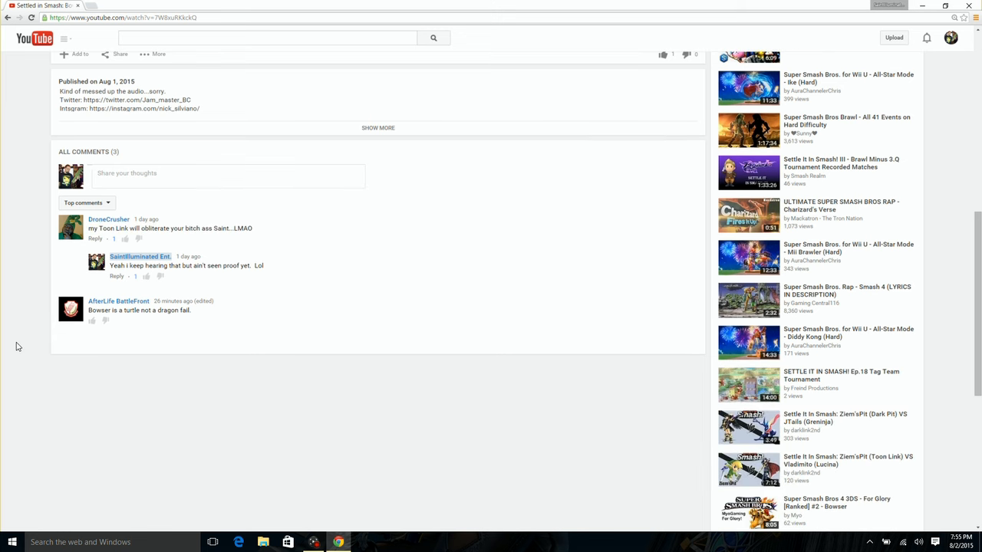
mouse_move(138, 325)
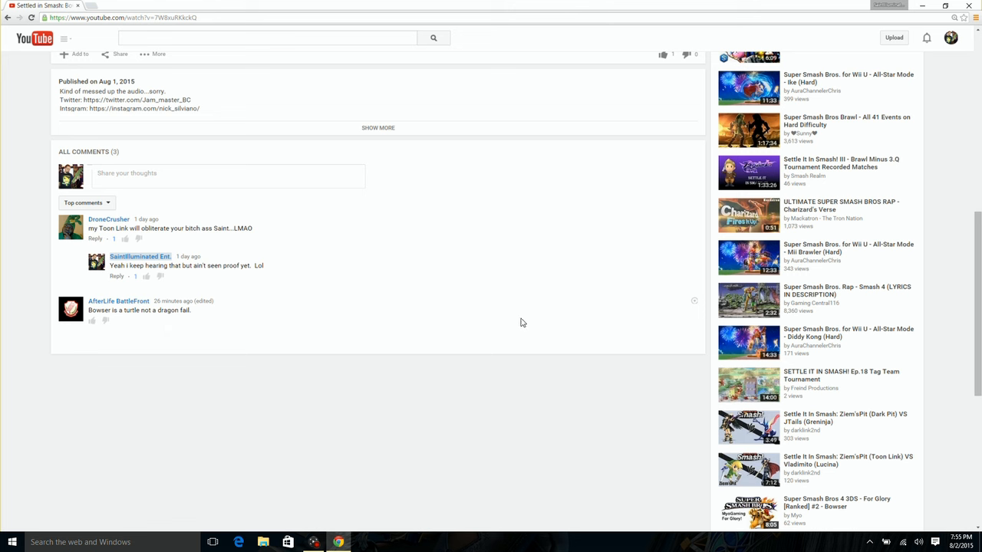
mouse_move(100, 317)
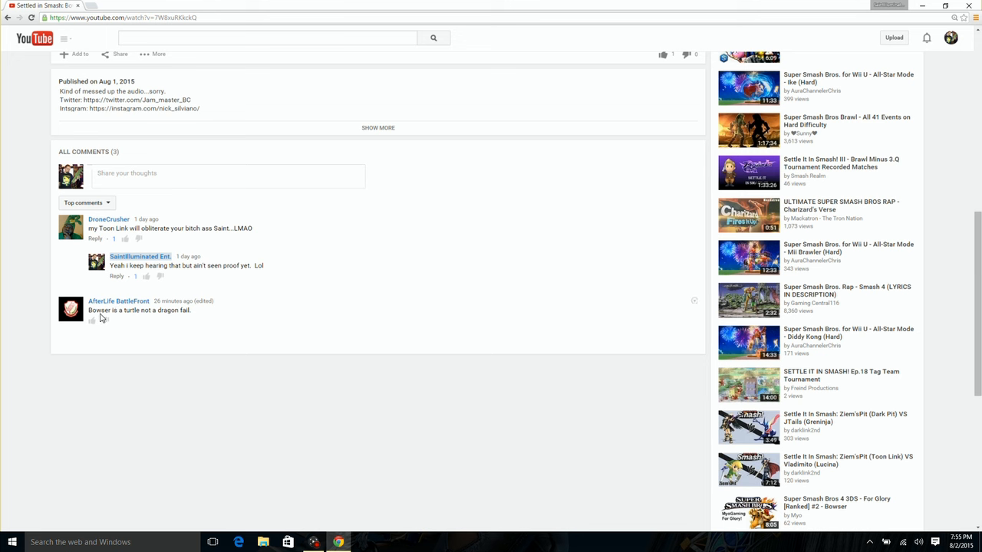
mouse_move(138, 313)
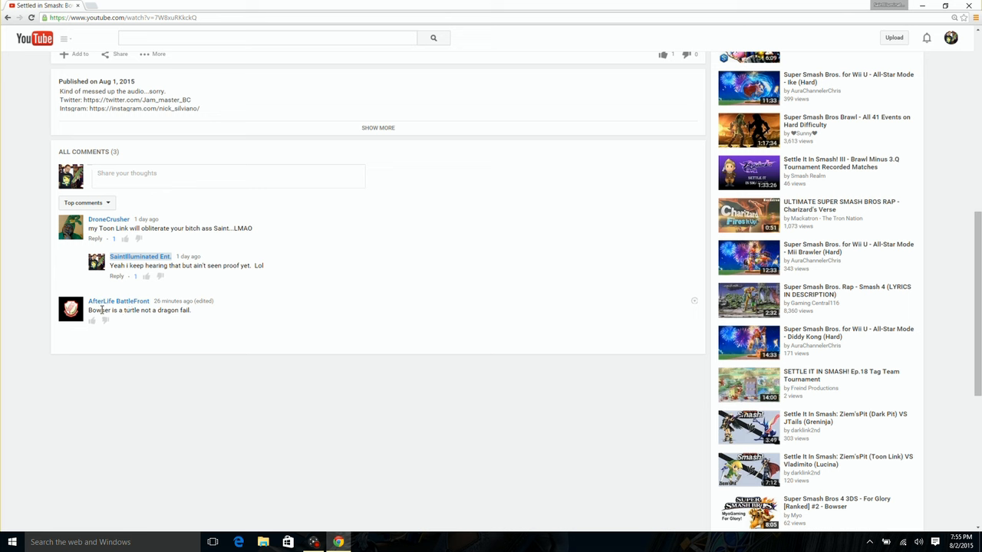
mouse_move(196, 314)
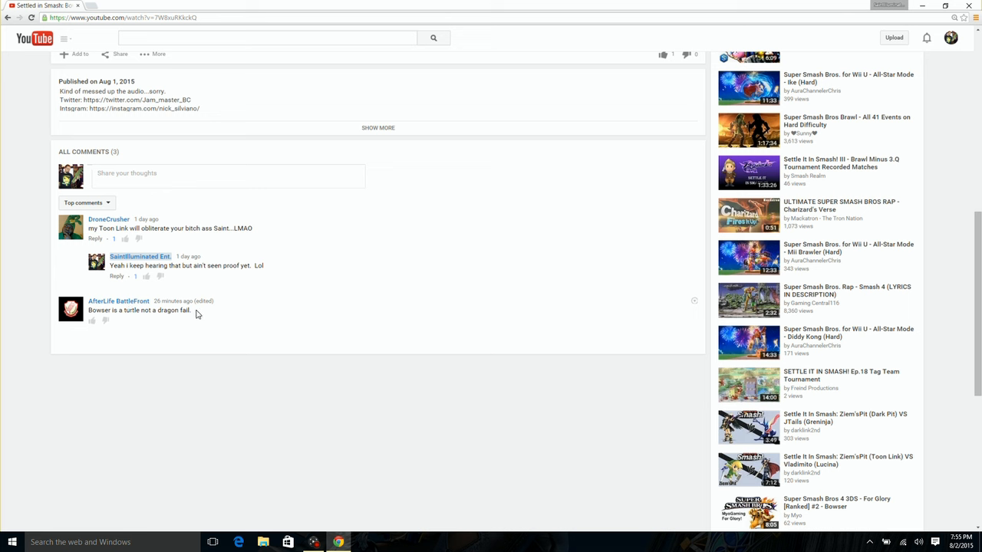
left_click(119, 301)
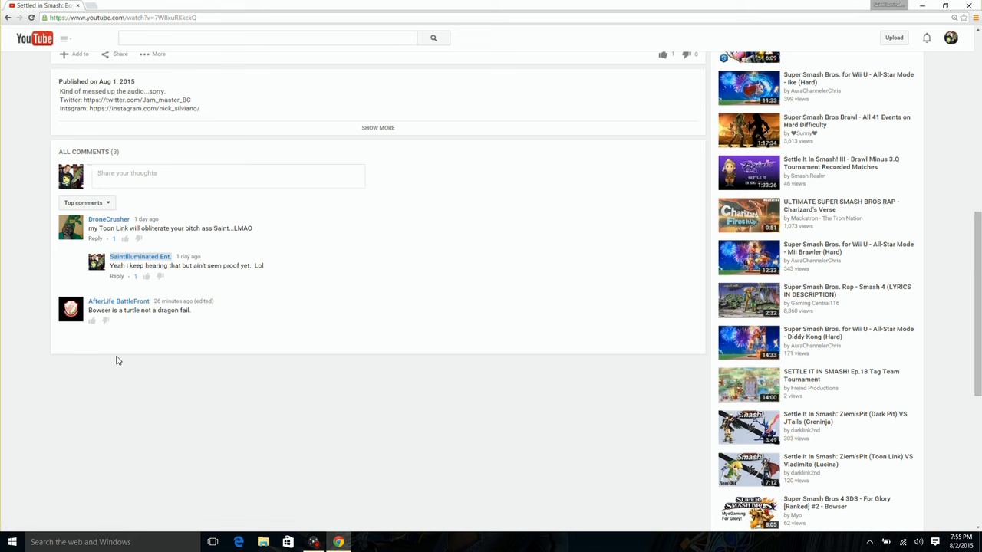
mouse_move(137, 344)
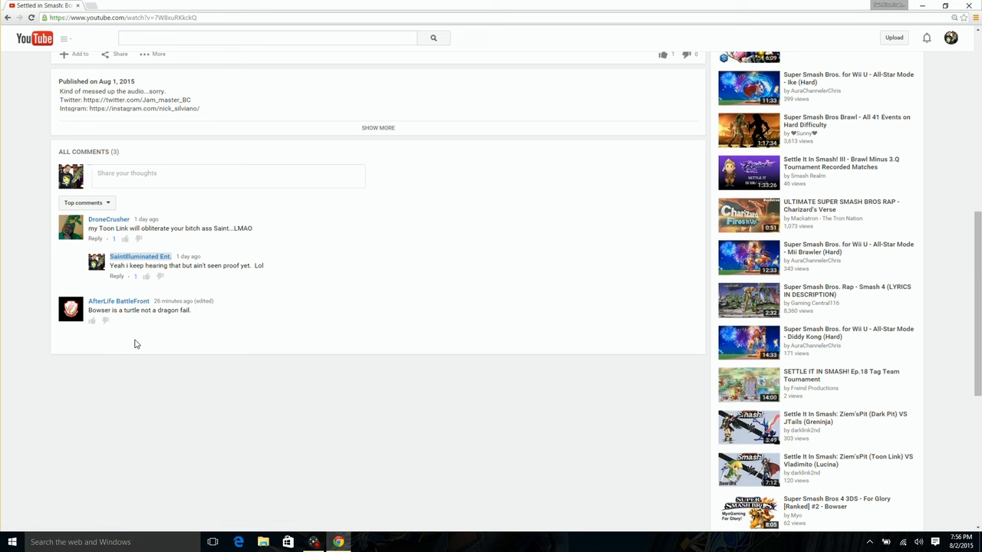
scroll("up", 3)
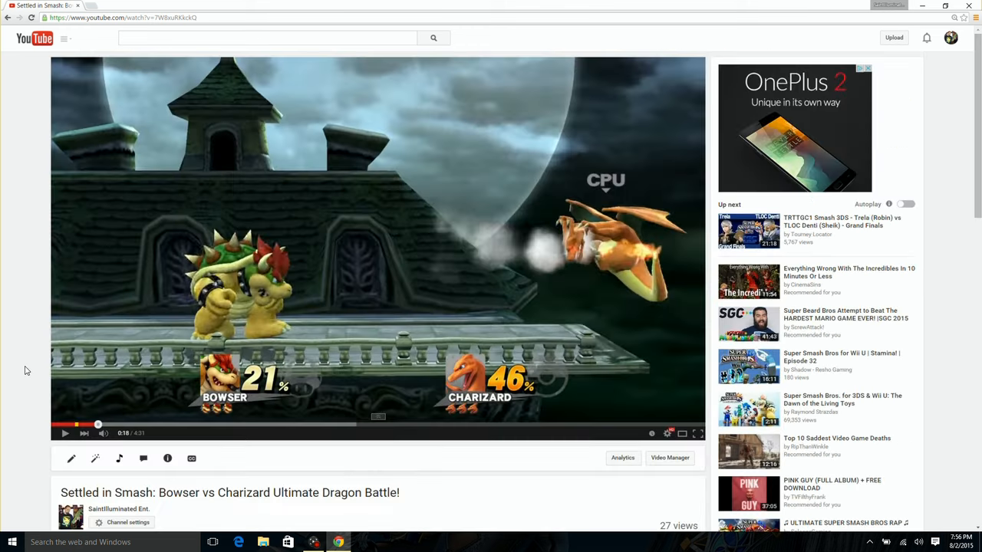